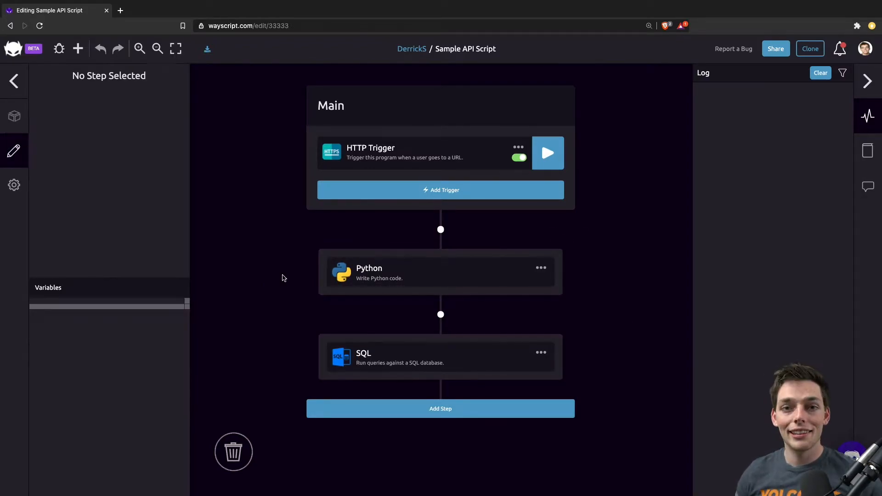
Step: Inspect the Python step's variables, then show the SQL step's MySQL database and query settings
click(393, 153)
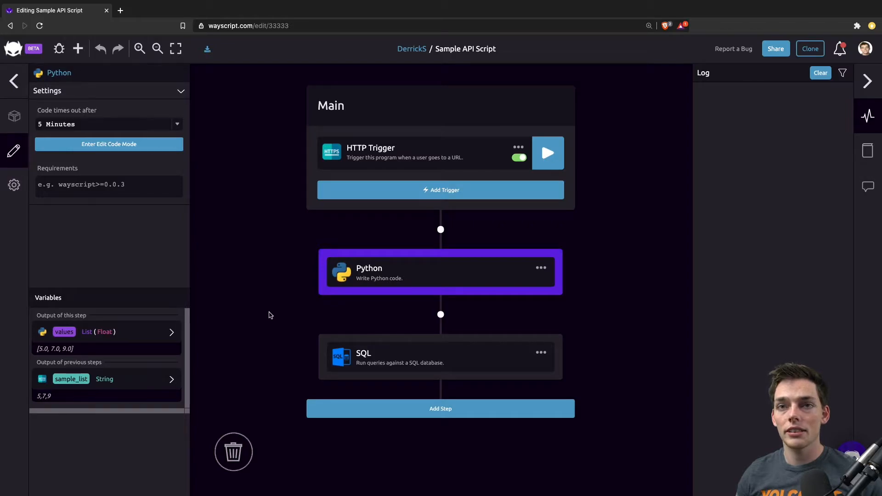
click(440, 356)
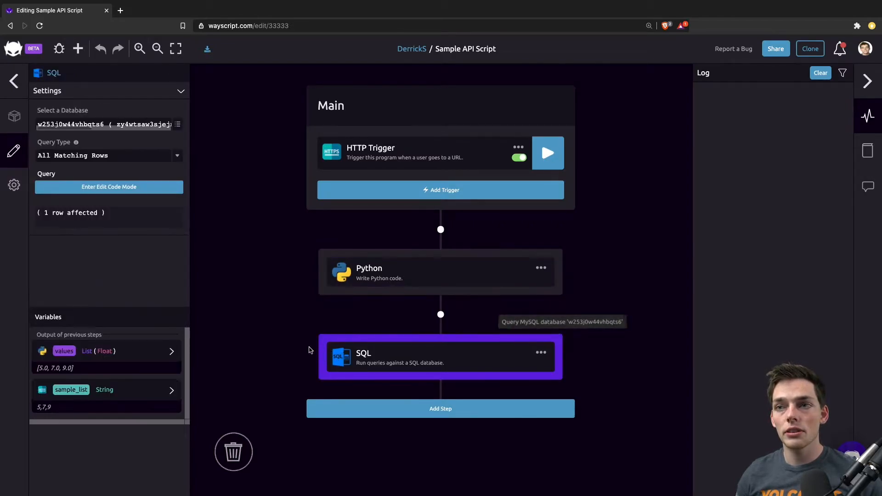
mouse_move(284, 388)
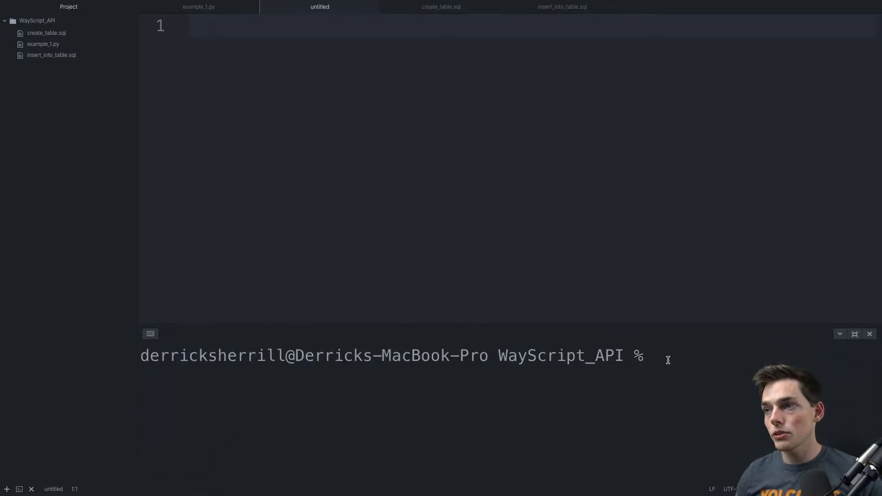
Step: Run pip3 install wayscript in Atom's terminal and scroll through the install output
text(pip3)
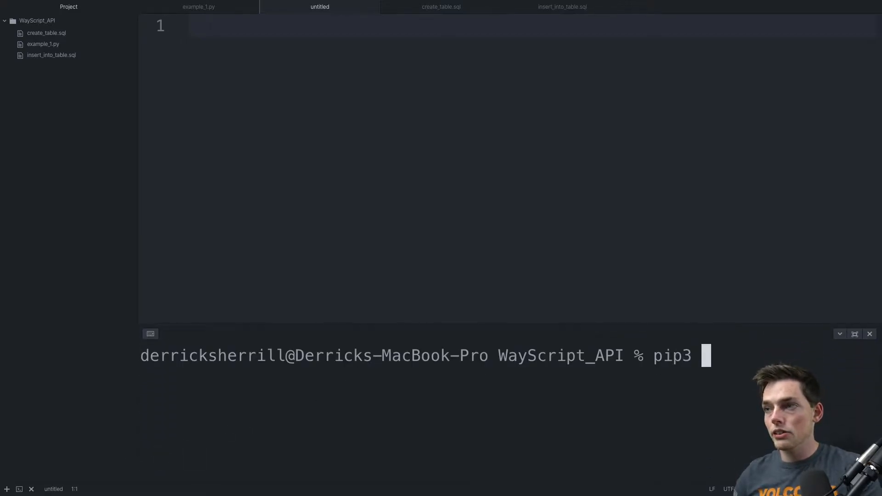
text(install waysc)
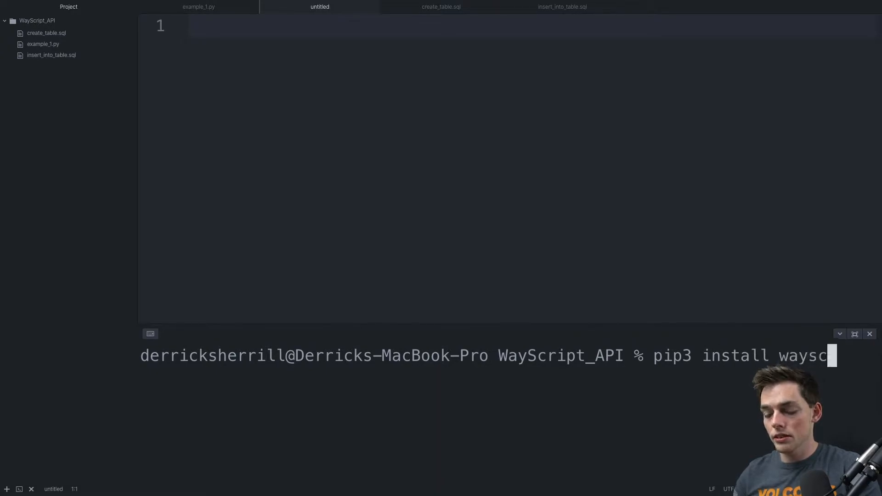
text(ript)
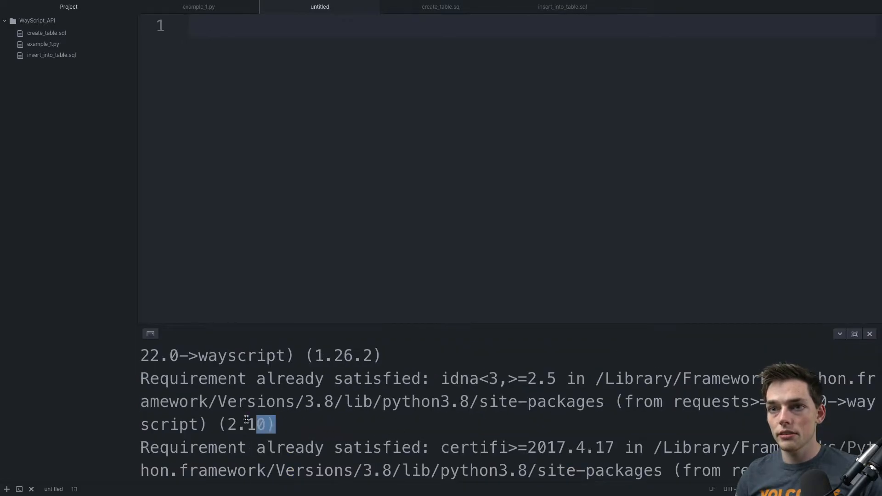
scroll(down, 3)
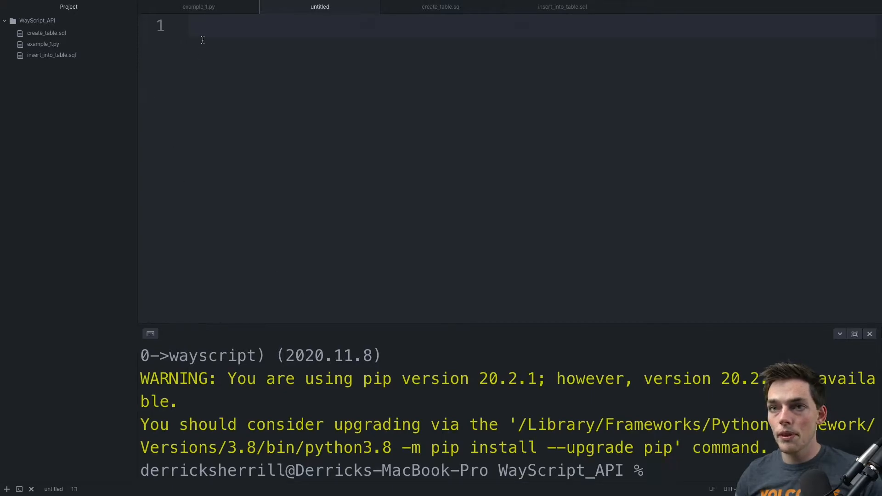
Step: Write 'from wayscript import WayScript' and wayscript = WayScript(), saving as ws_api_example.py
text(from w)
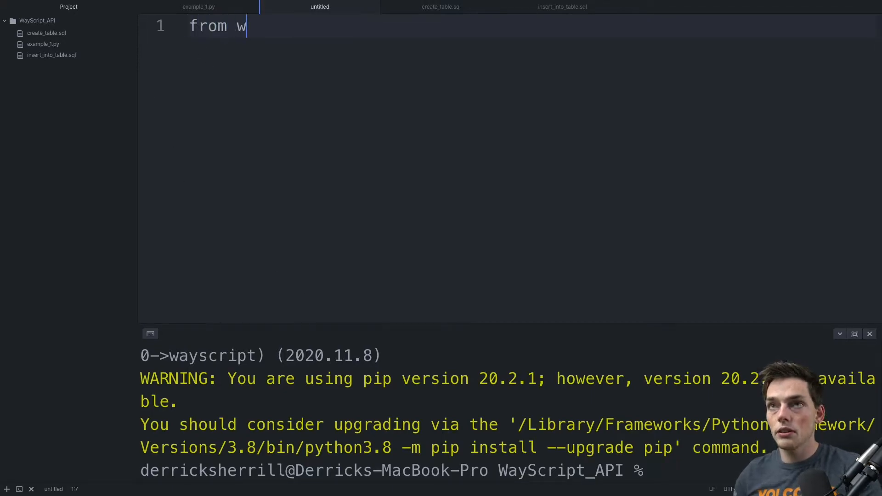
text(ayscript import WayScript)
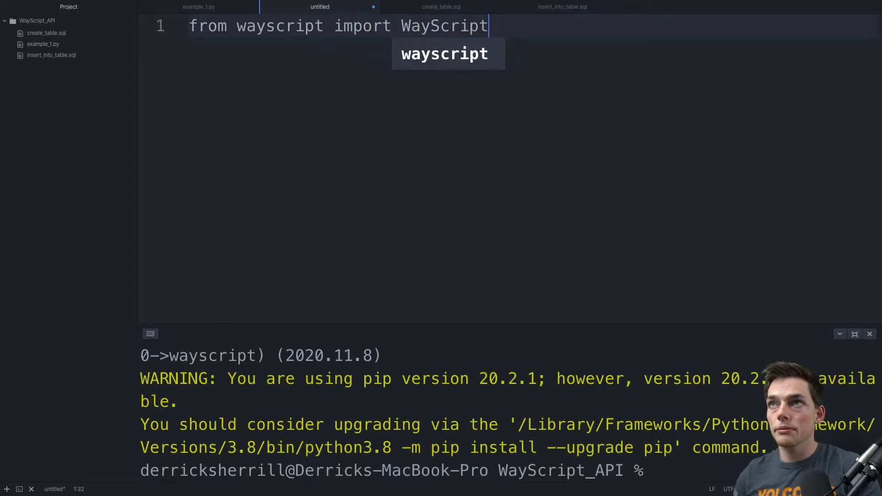
key(enter)
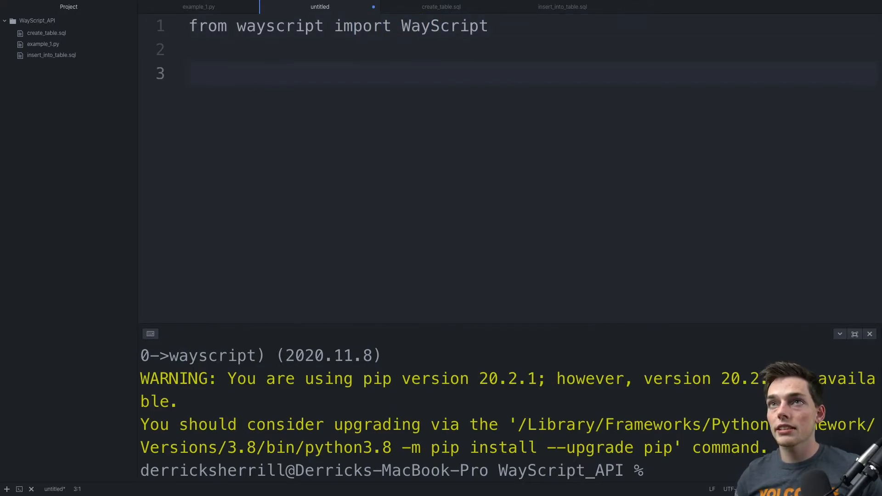
text(WayScript()
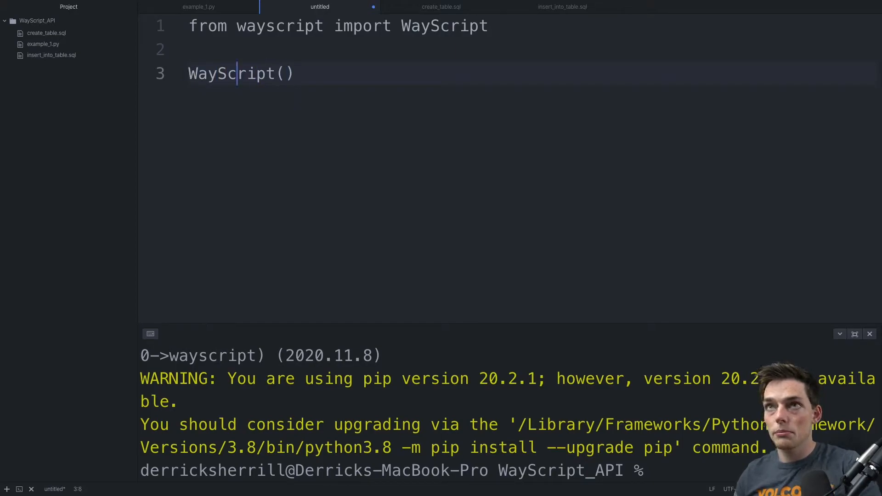
text(wayscript =)
text(q =)
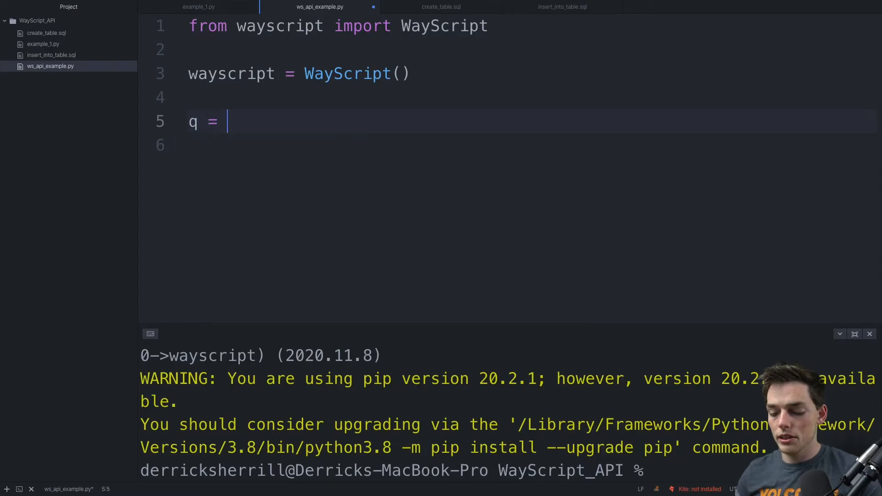
Step: Define q = {"sample_list": '5,8,9'}, remove the stray second key, and add program_id = 33333
text({ "sample_list"})
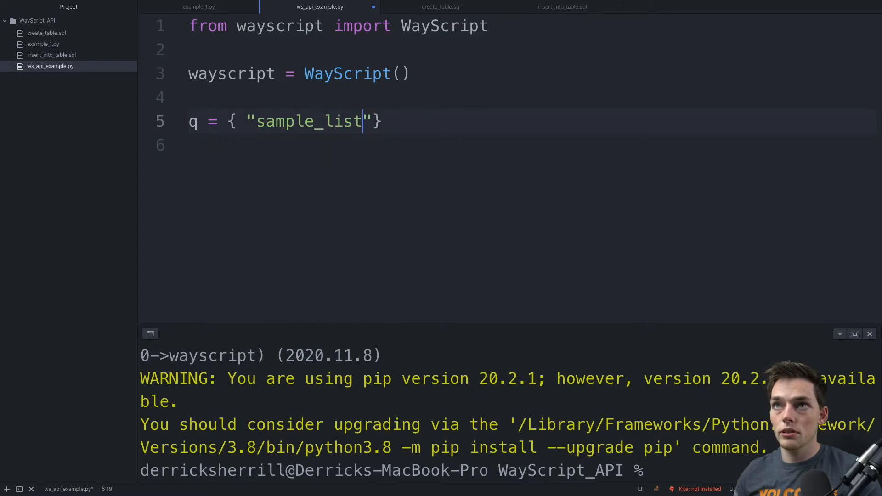
text(:)
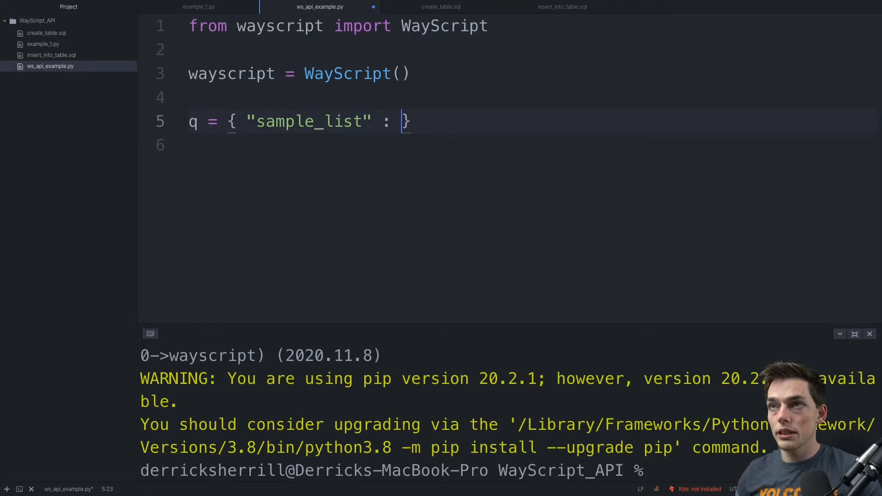
text('5,')
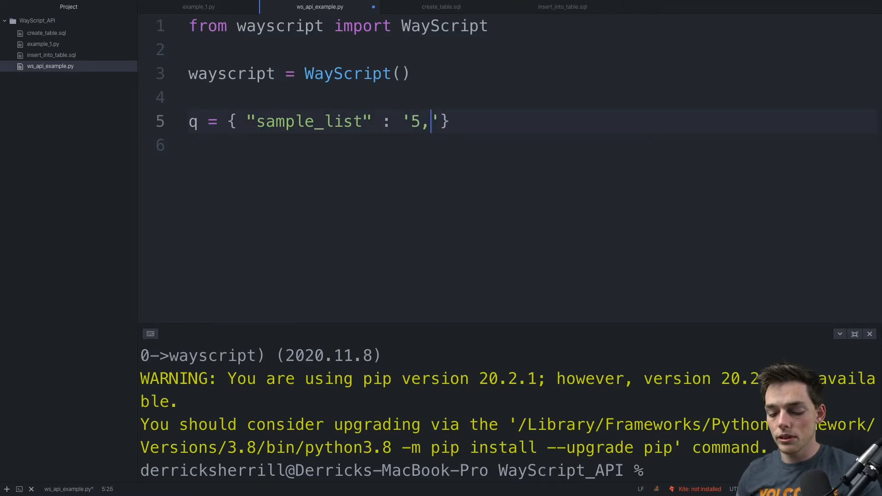
text(8,9)
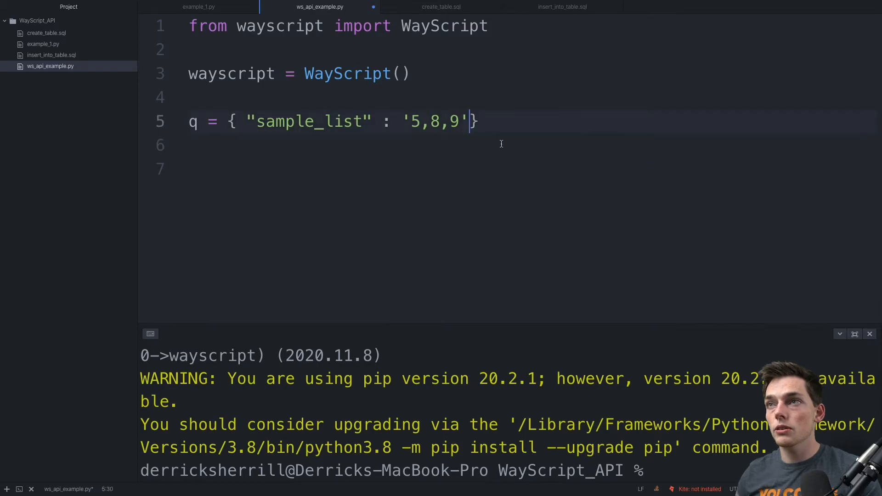
text(, "")
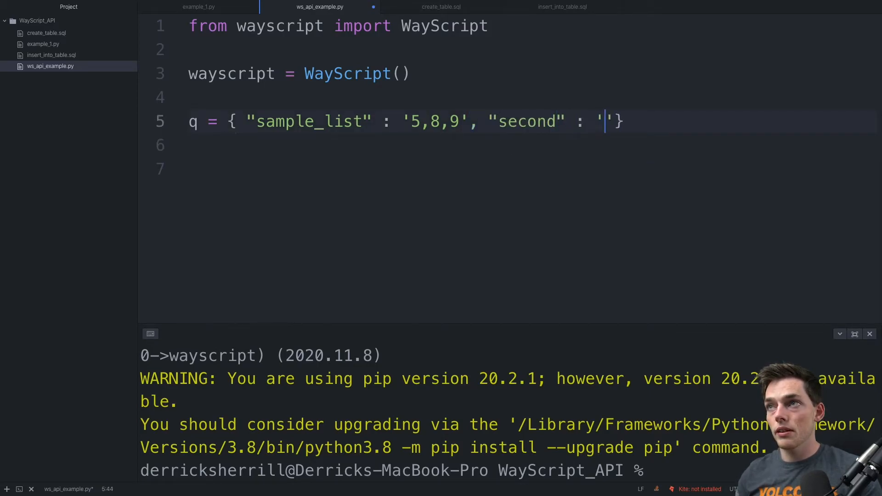
key(BackSpace)
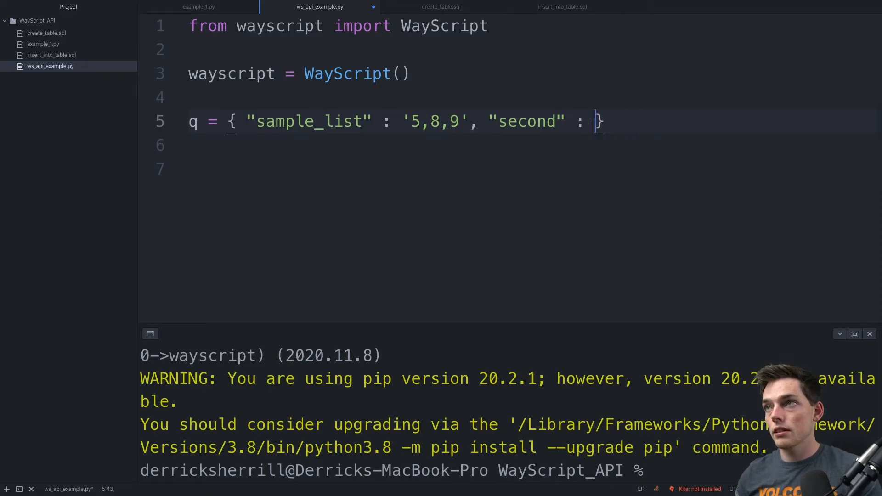
key(backspace)
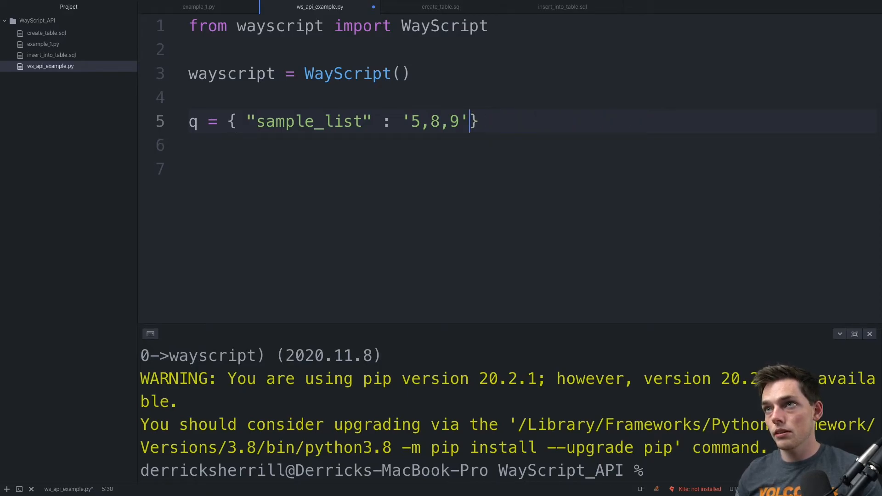
text(program_id = 33333)
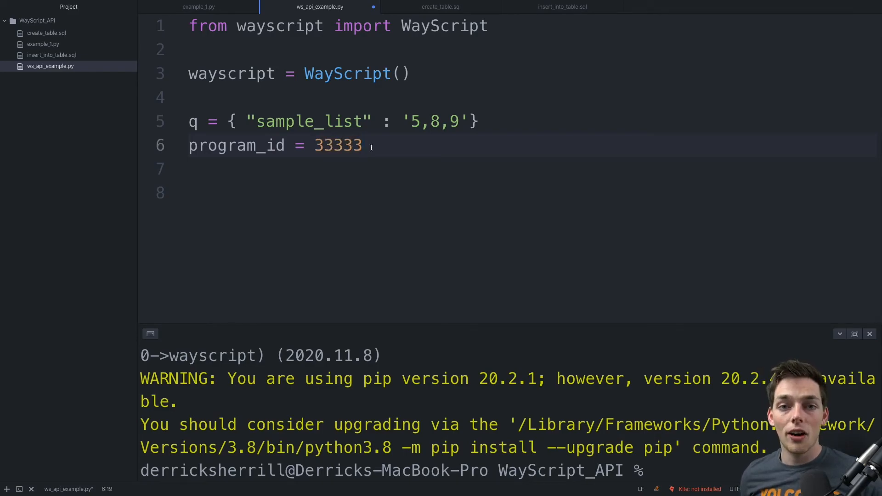
Step: Add wayscript.run(program_id, params = q) and run python3 ws_api_example.py in the terminal
text(ways)
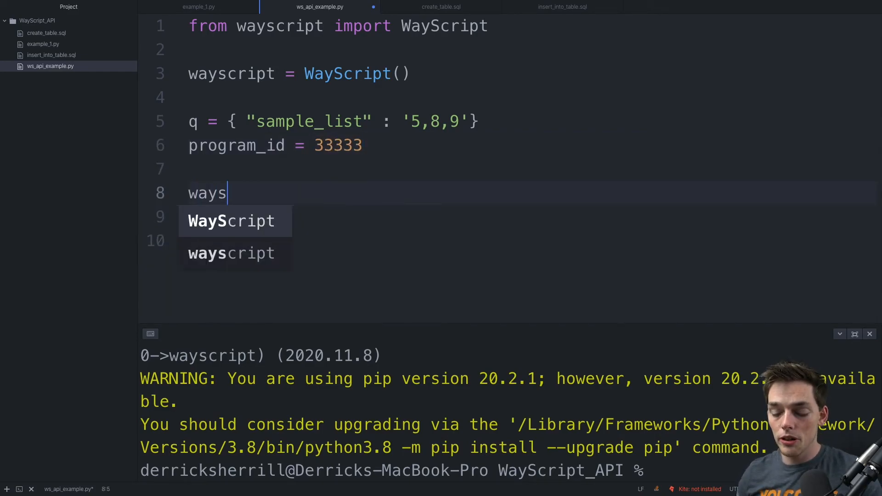
text(cript.r)
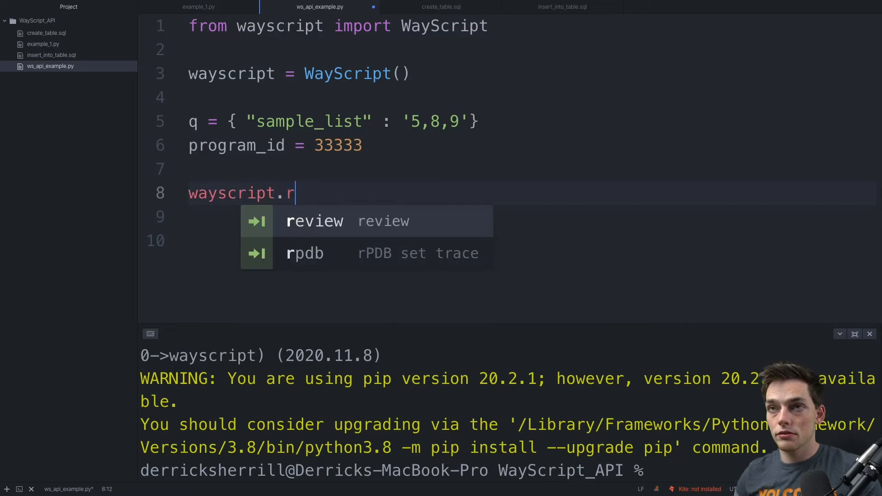
text(un())
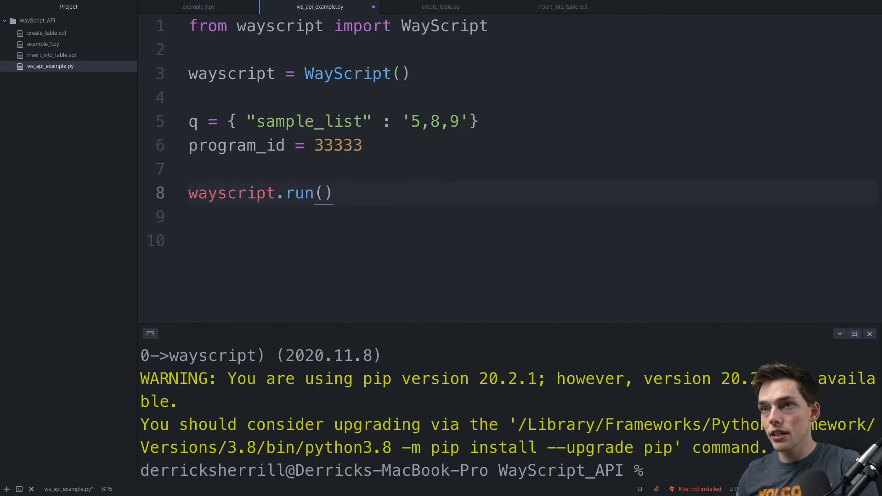
text(program_id)
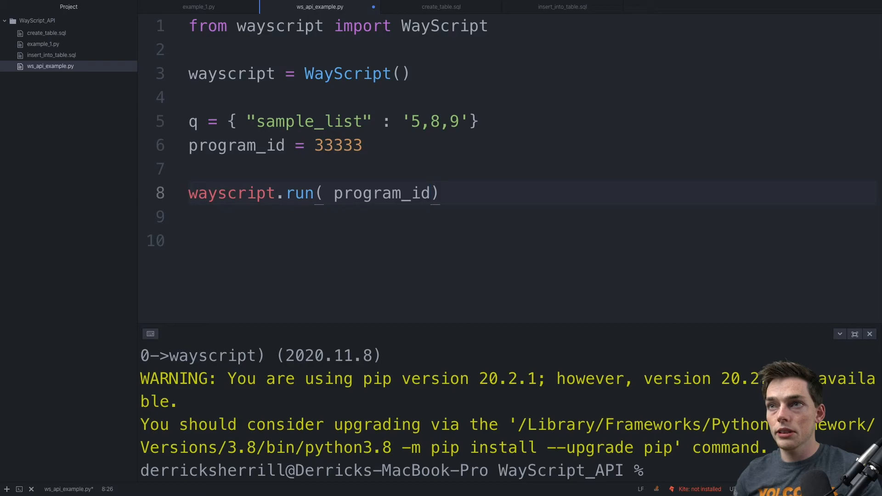
text(, params)
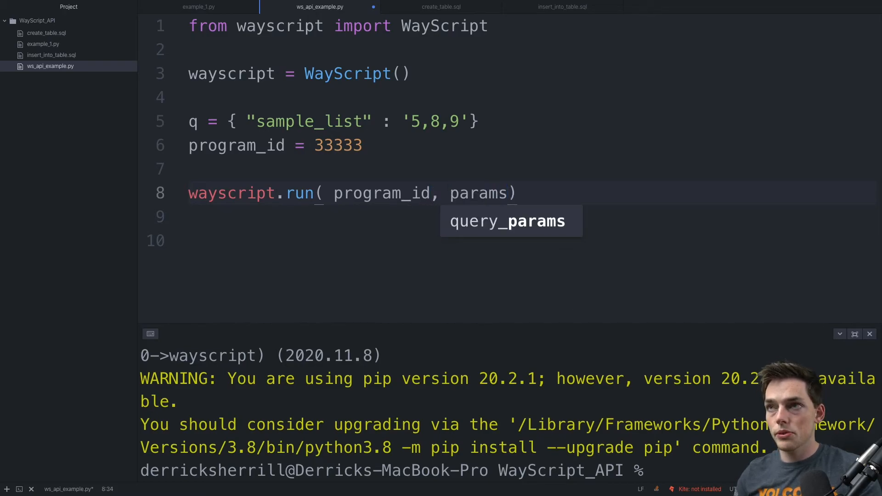
text(= q)
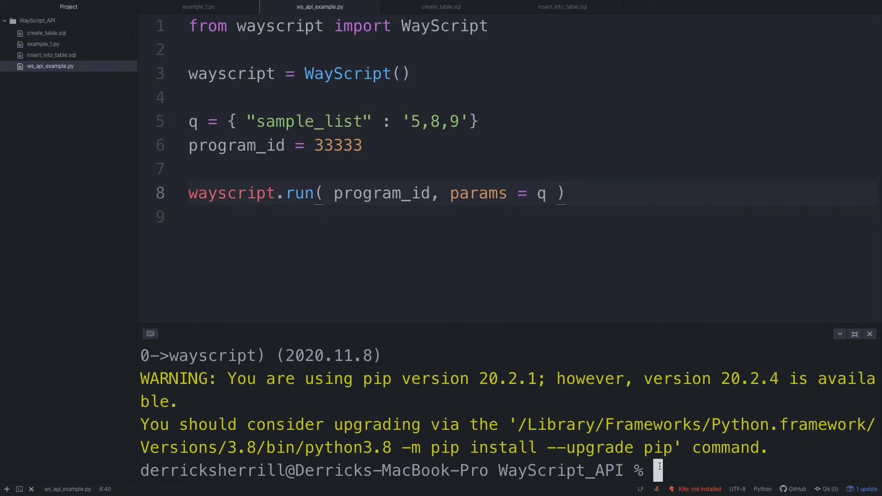
text(python3 ws_api_example.py)
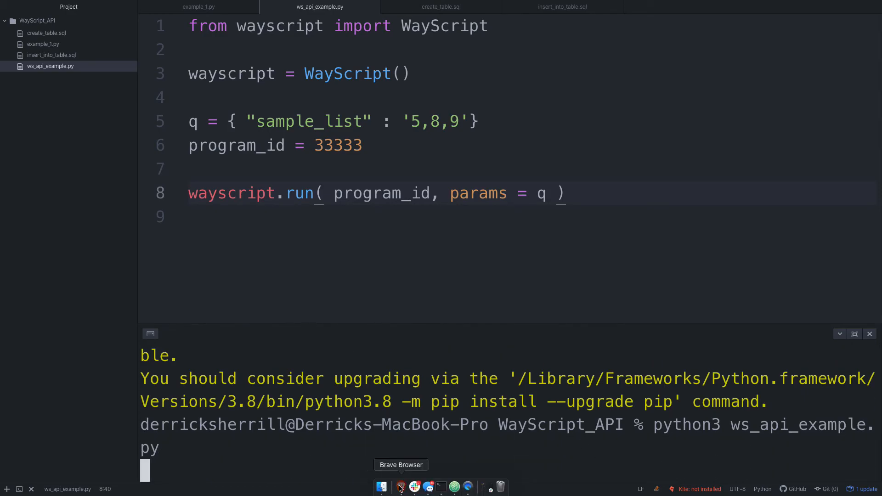
Step: Switch to Brave to view the WayScript log of the completed run with one row affected
click(400, 486)
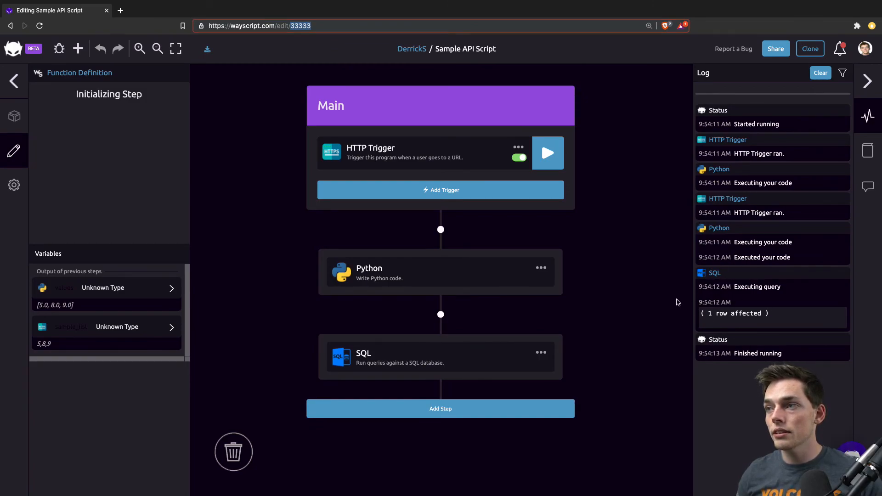
mouse_move(661, 380)
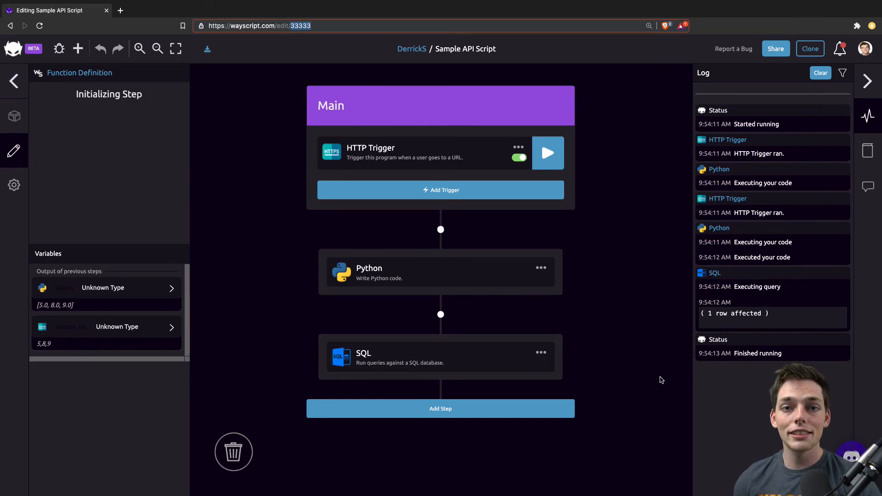